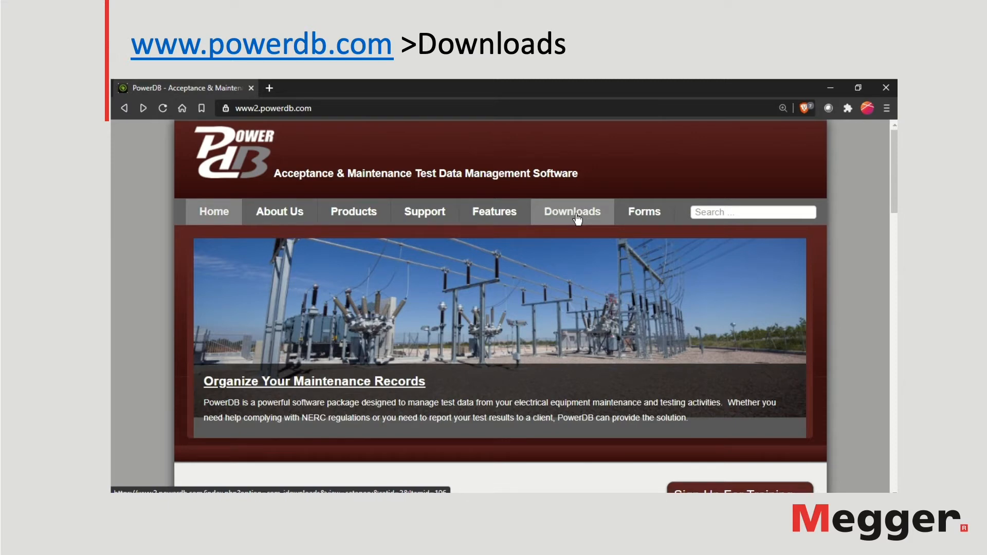
# Step: Show the Downloads page's Installs list with PowerDB Pro, Advanced, and Lite 11.2.9
pyautogui.click(572, 212)
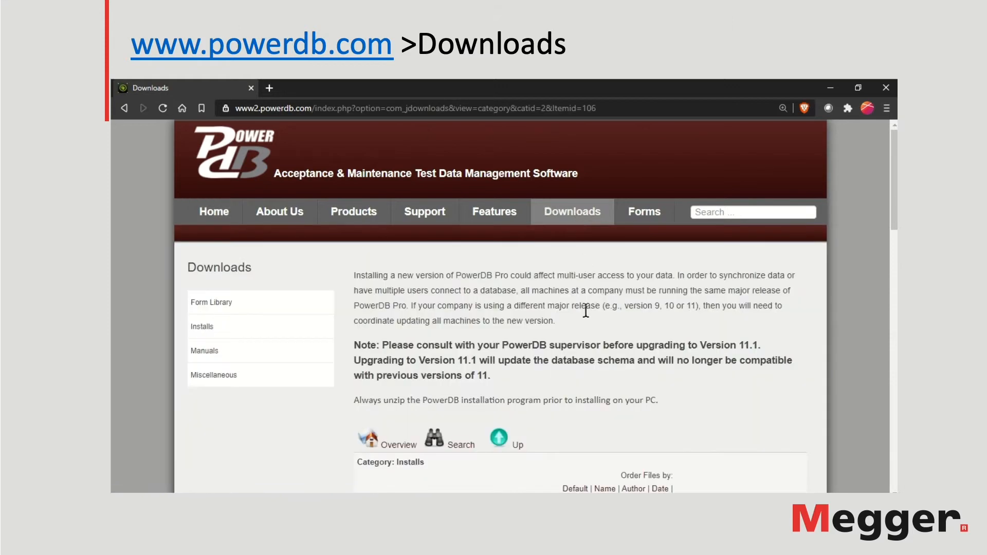
pyautogui.scroll(-3)
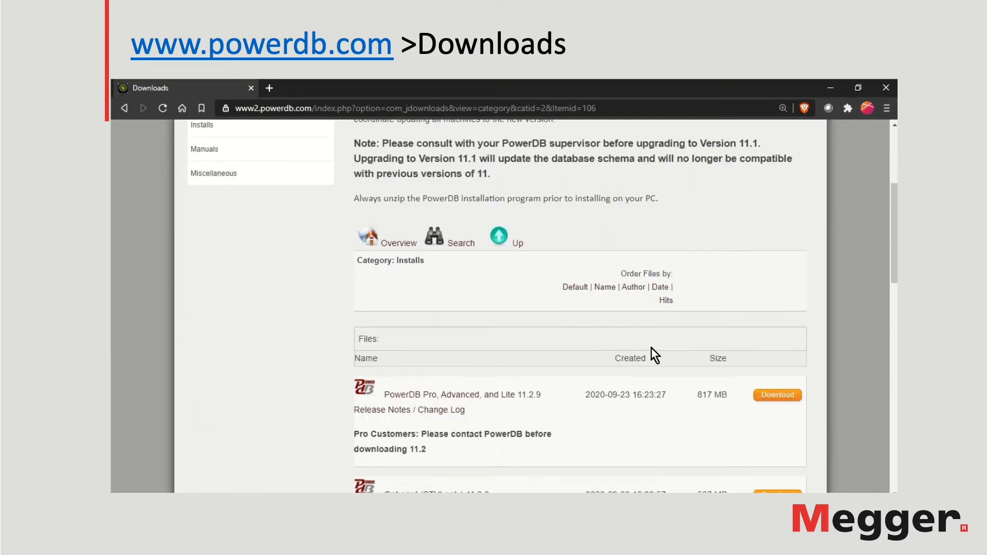
pyautogui.moveTo(508, 417)
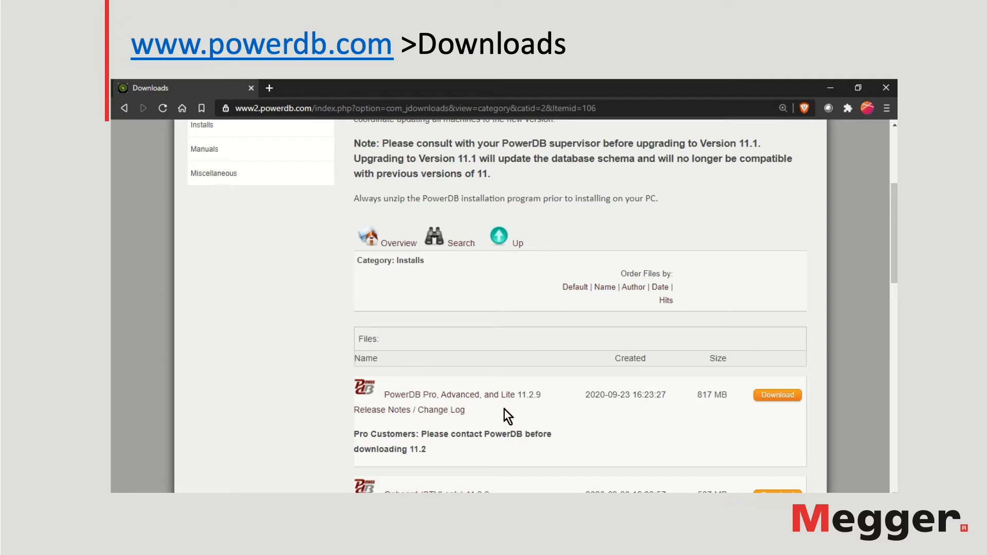
pyautogui.moveTo(613, 410)
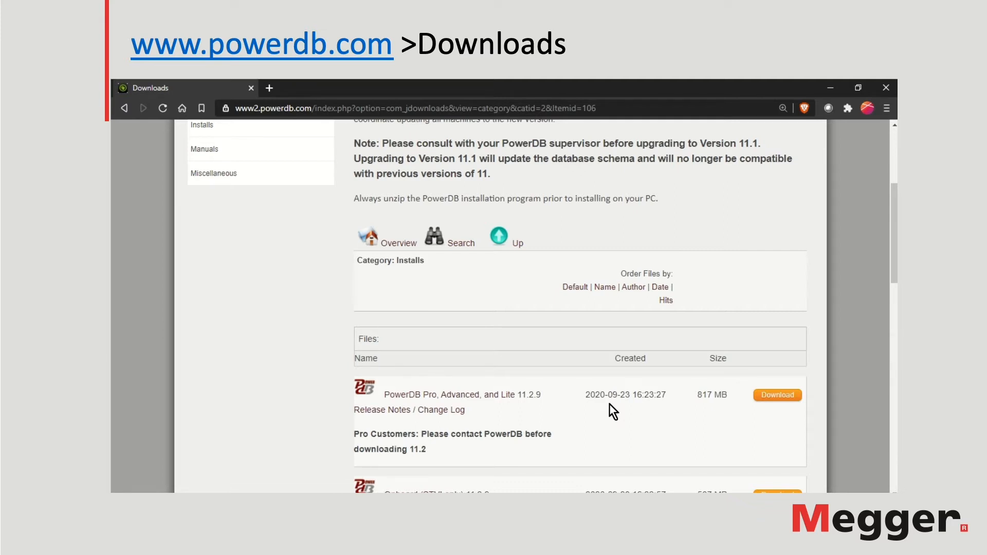
# Step: Download the PowerDB 11.2.9 installer zip and save it to the Desktop
pyautogui.scroll(-3)
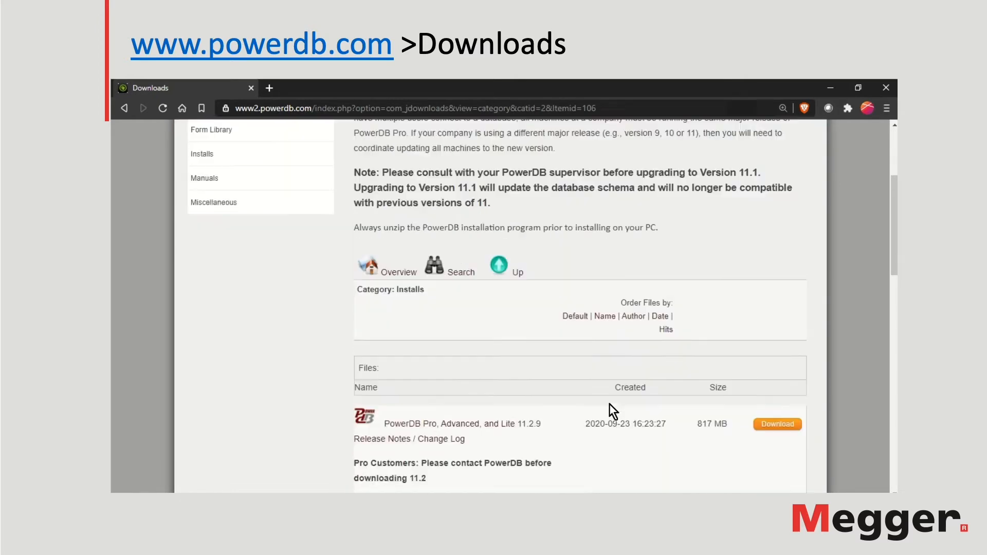
pyautogui.scroll(-3)
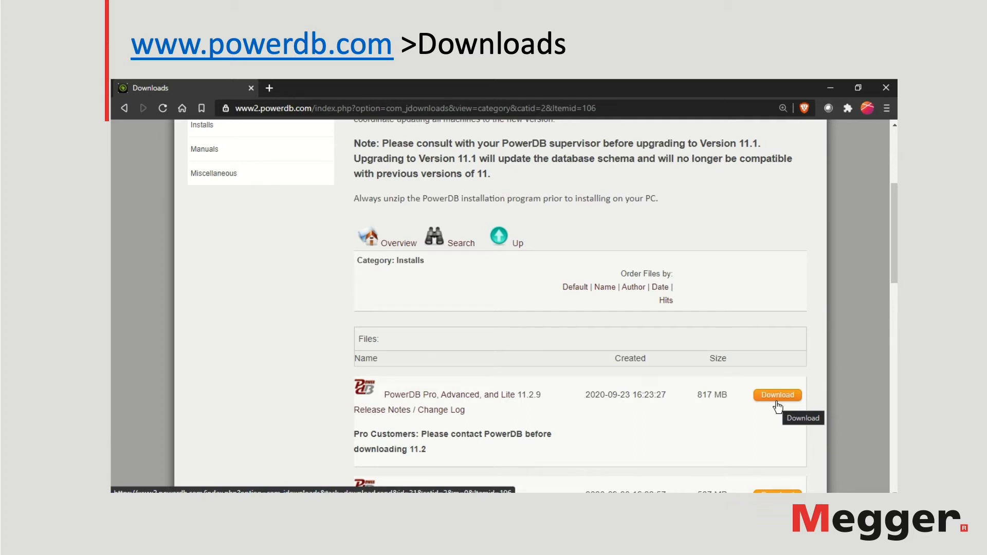
pyautogui.click(777, 394)
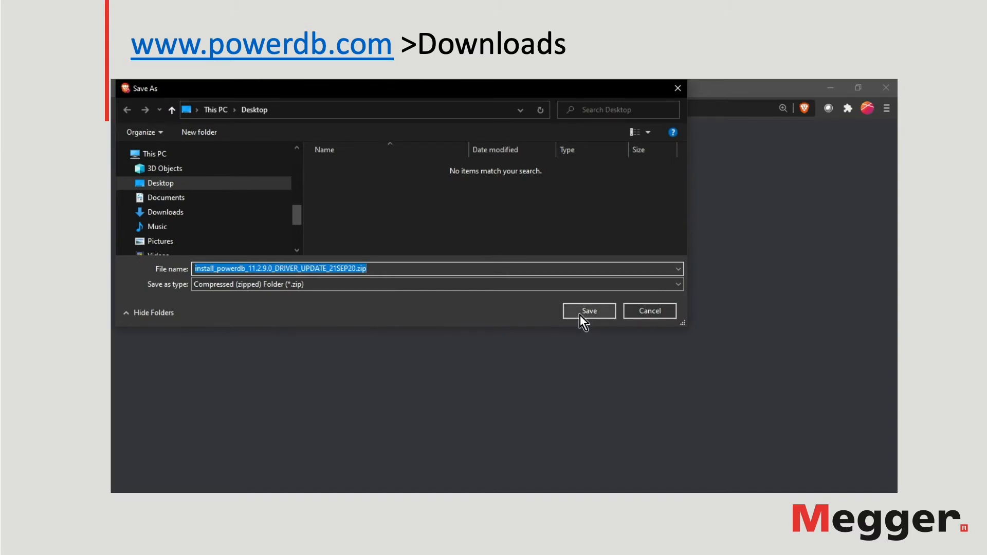
pyautogui.click(588, 311)
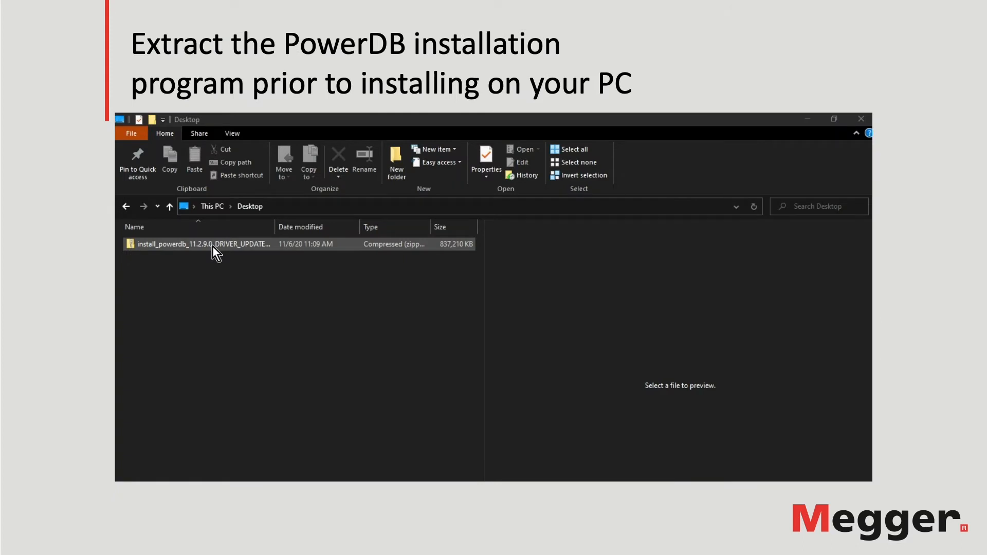
# Step: Extract the zip into the install_powerdb_11.2.9.0 folder on the Desktop and select it
pyautogui.rightClick(201, 245)
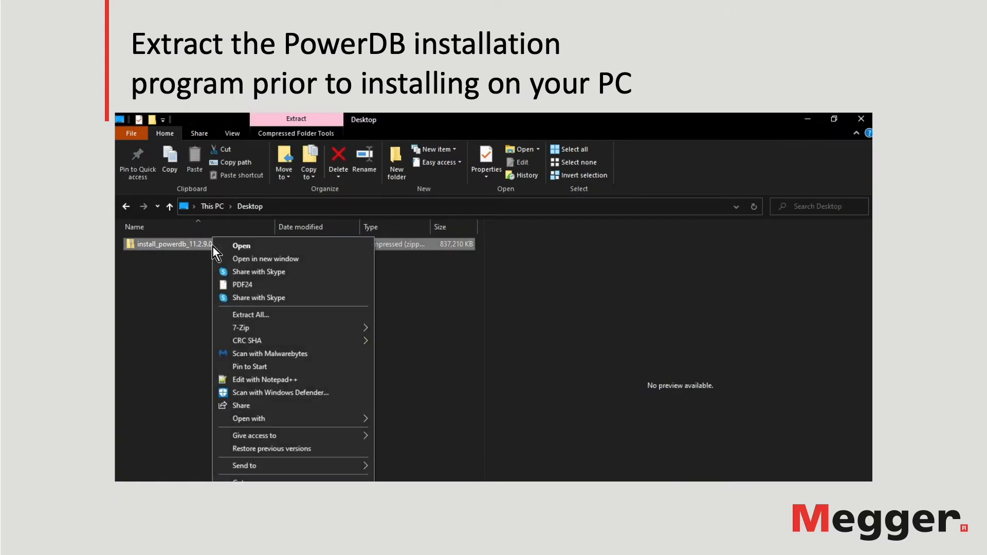
pyautogui.click(250, 315)
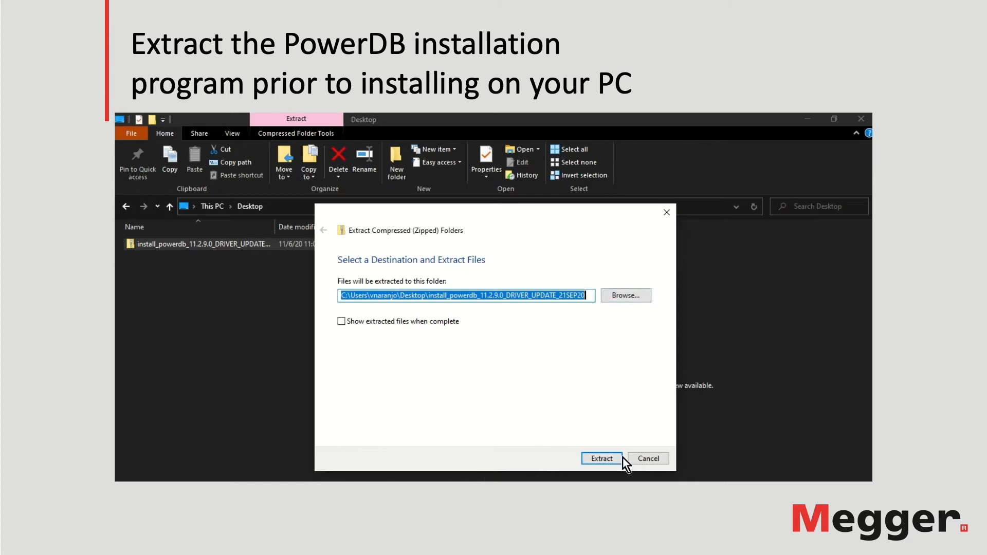
pyautogui.click(599, 458)
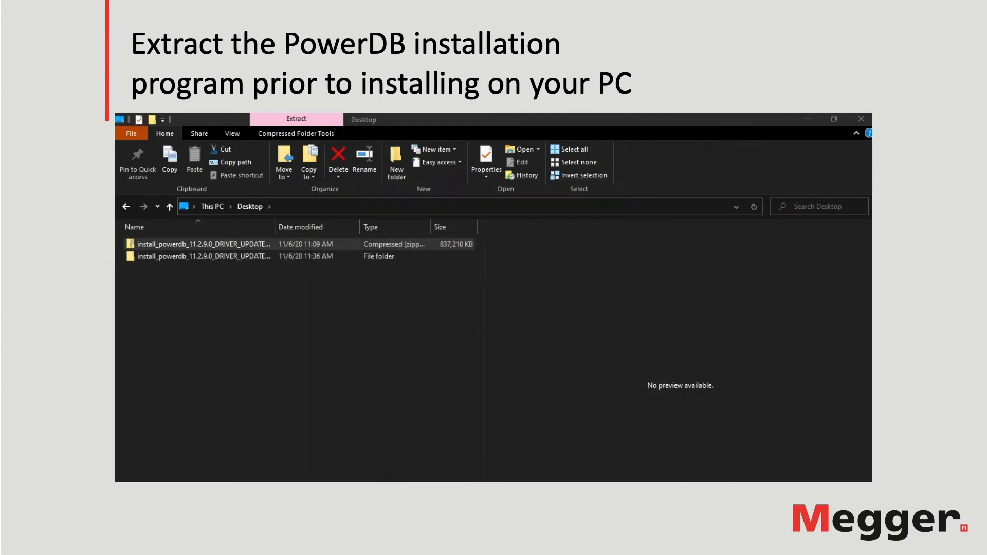
pyautogui.click(202, 256)
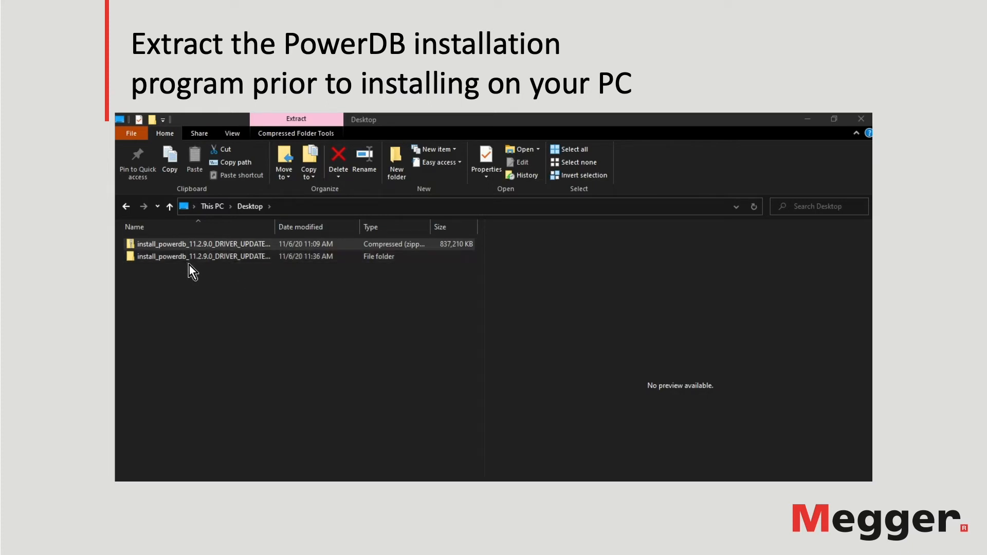
pyautogui.click(201, 256)
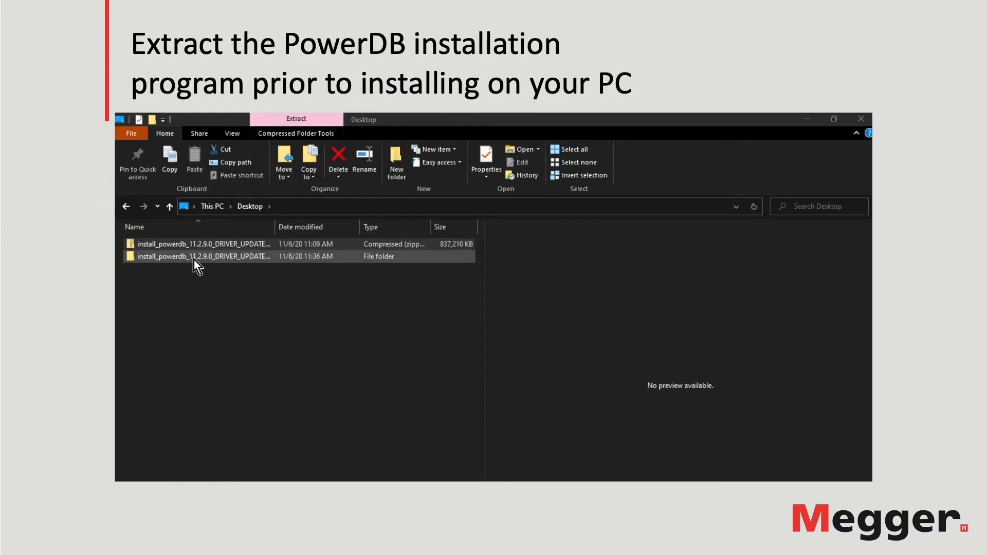
# Step: Launch the PowerDB installer application from the Disk1 folder of the extracted files
pyautogui.doubleClick(201, 256)
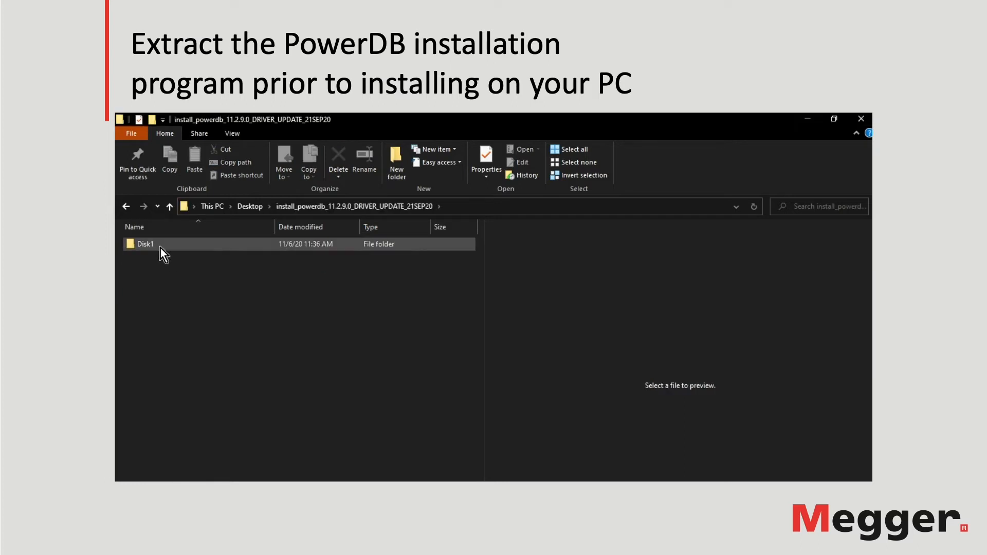
pyautogui.doubleClick(146, 244)
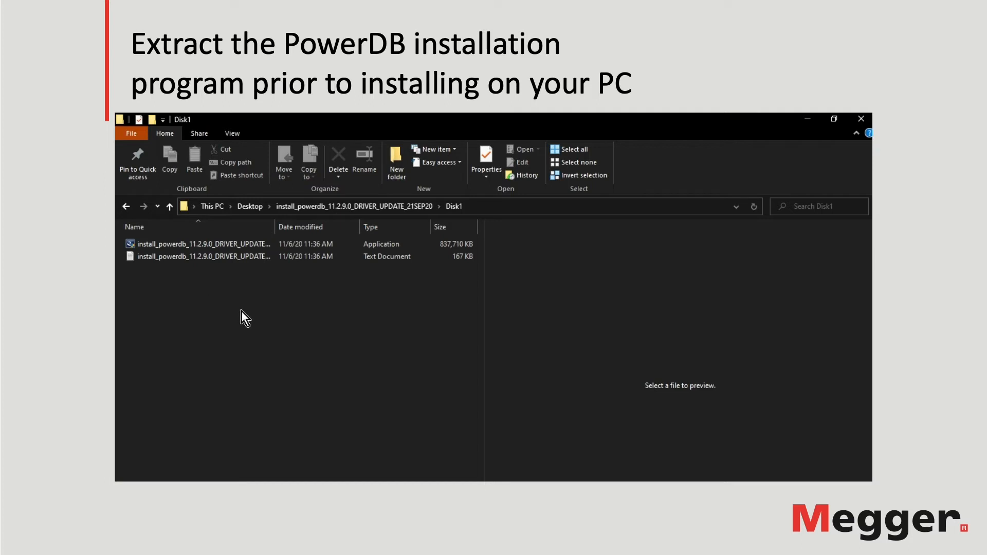
pyautogui.click(201, 256)
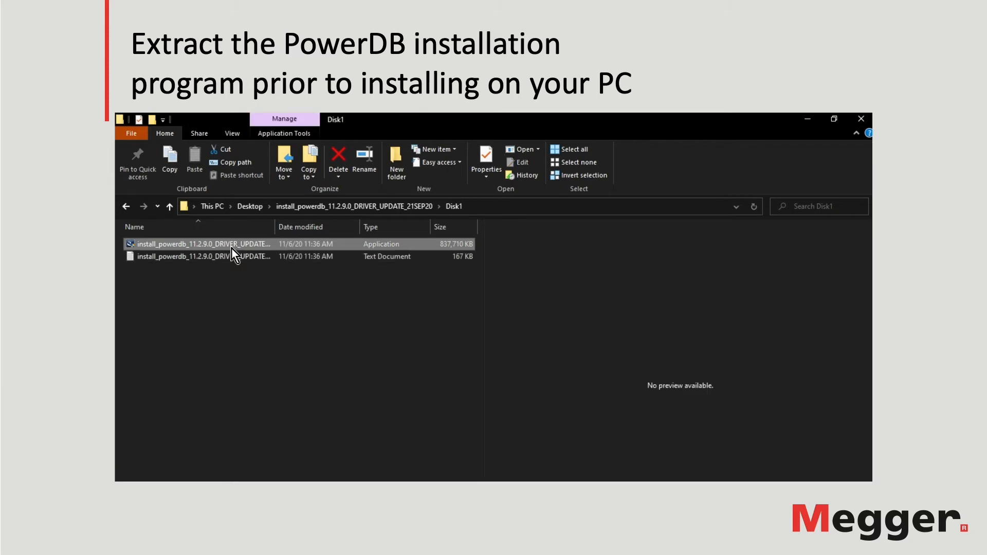
pyautogui.doubleClick(196, 245)
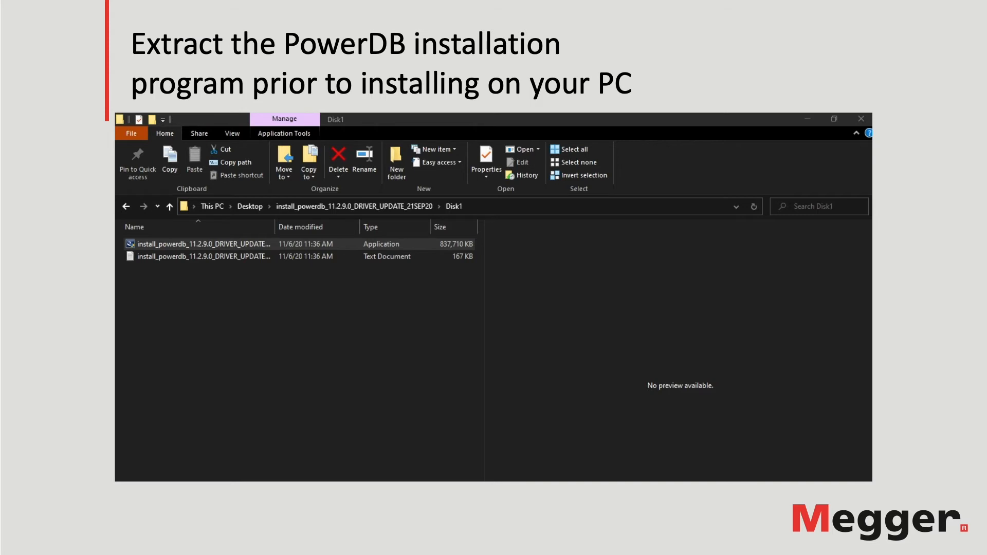
pyautogui.doubleClick(202, 244)
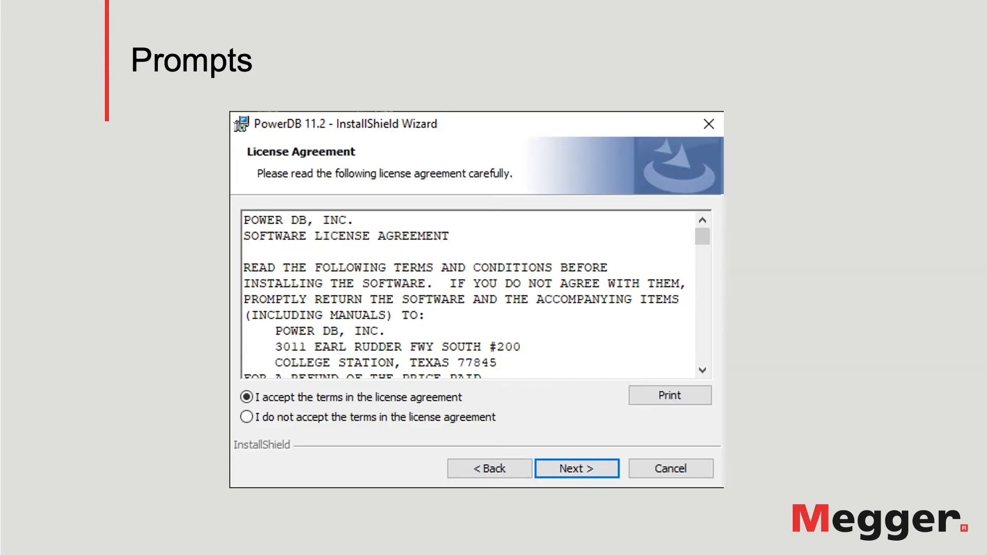
# Step: Accept the license, keep the default folder and American English, Imperial, ANSI defaults
pyautogui.click(575, 468)
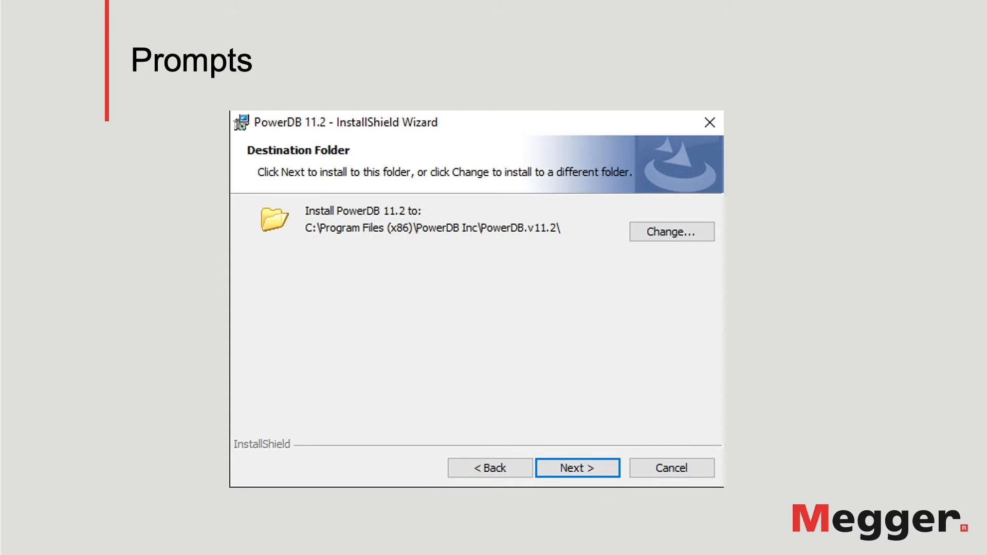
pyautogui.click(576, 468)
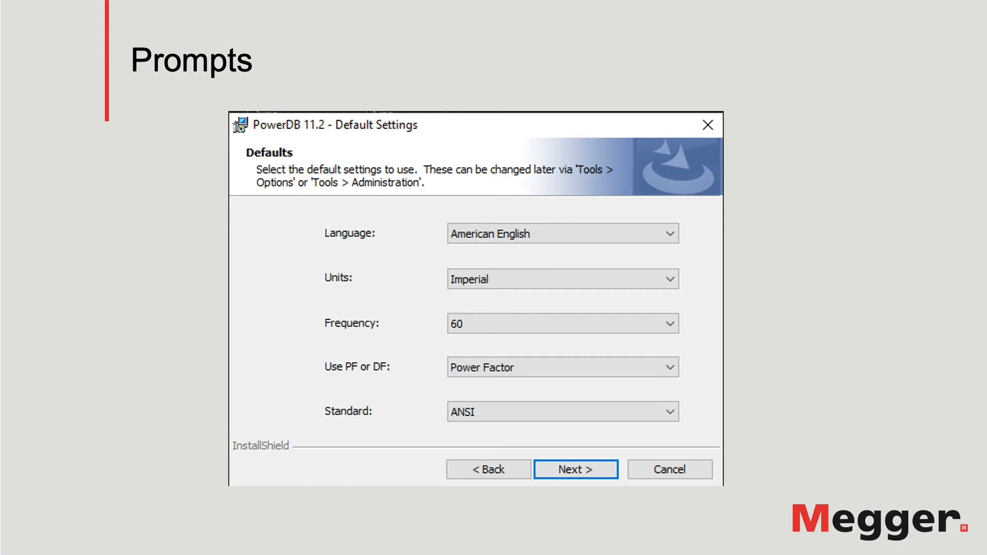
pyautogui.click(573, 468)
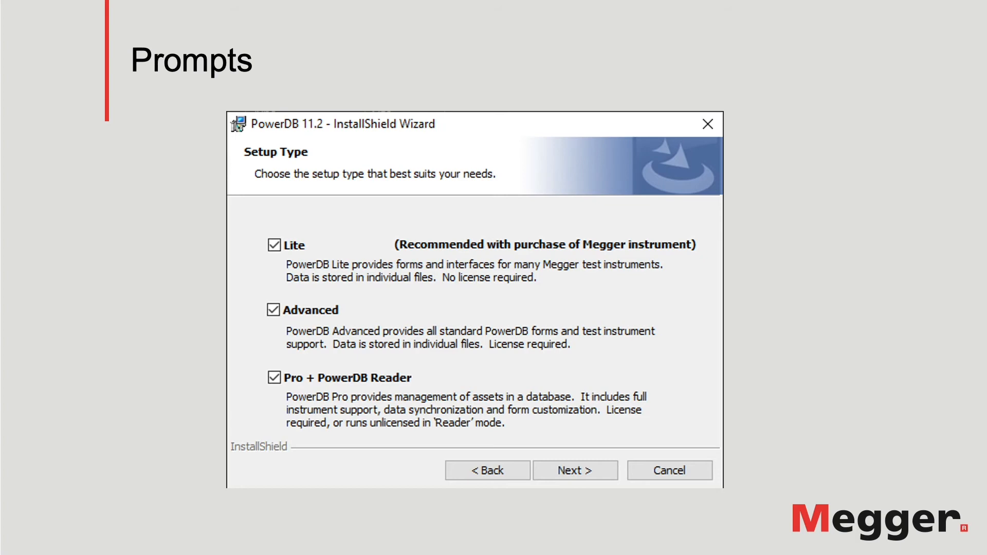
# Step: Continue with Lite, Advanced, and Pro + PowerDB Reader all selected for installation
pyautogui.click(574, 470)
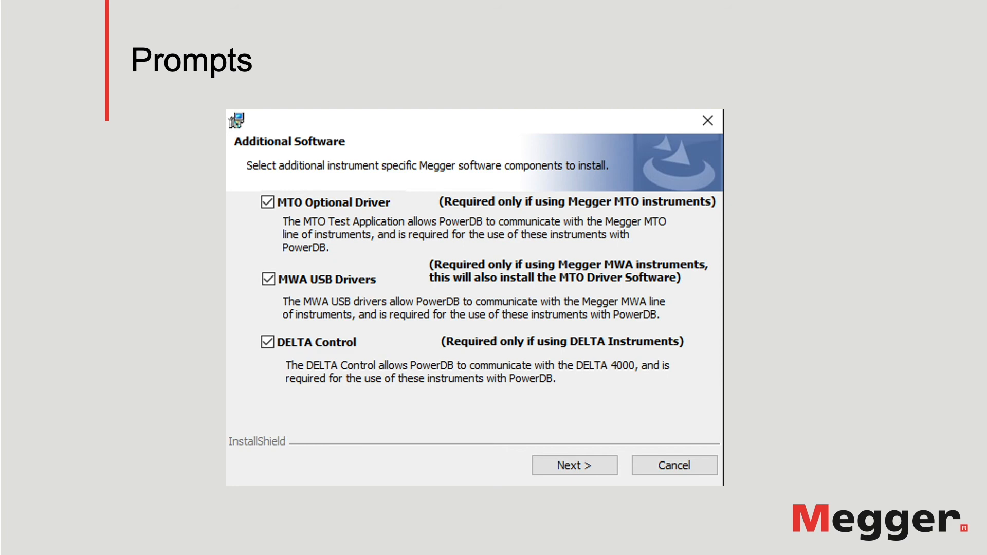
# Step: Continue with MTO Optional Driver, MWA USB Drivers and DELTA Control all included
pyautogui.click(574, 465)
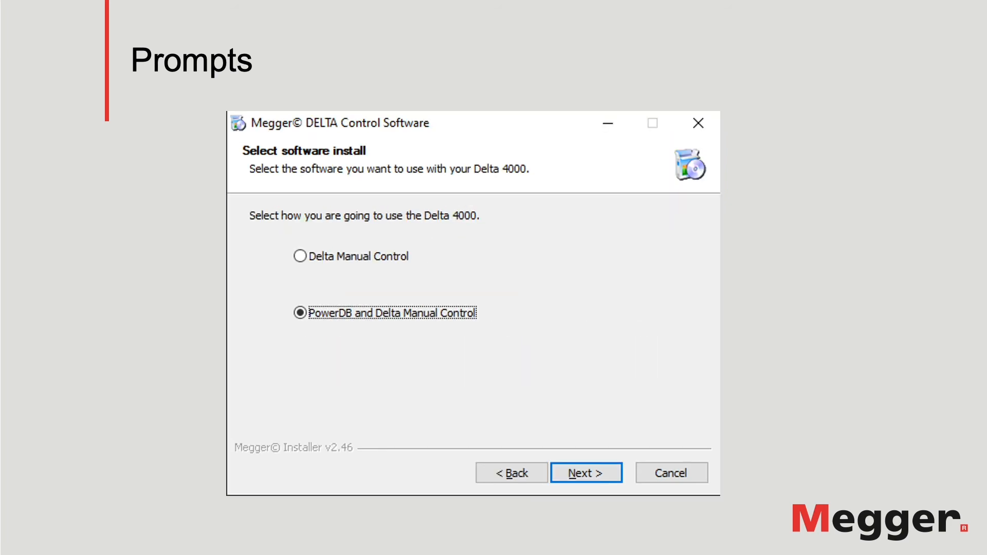